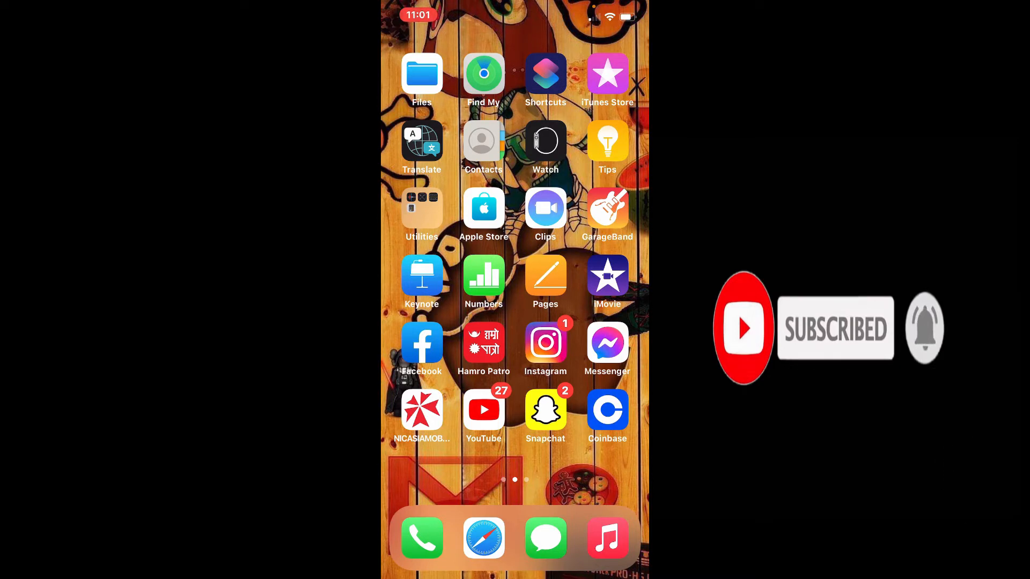
Launch MetaMask from the second Home Screen page to show the Account 1 wallet
scroll("left", 3)
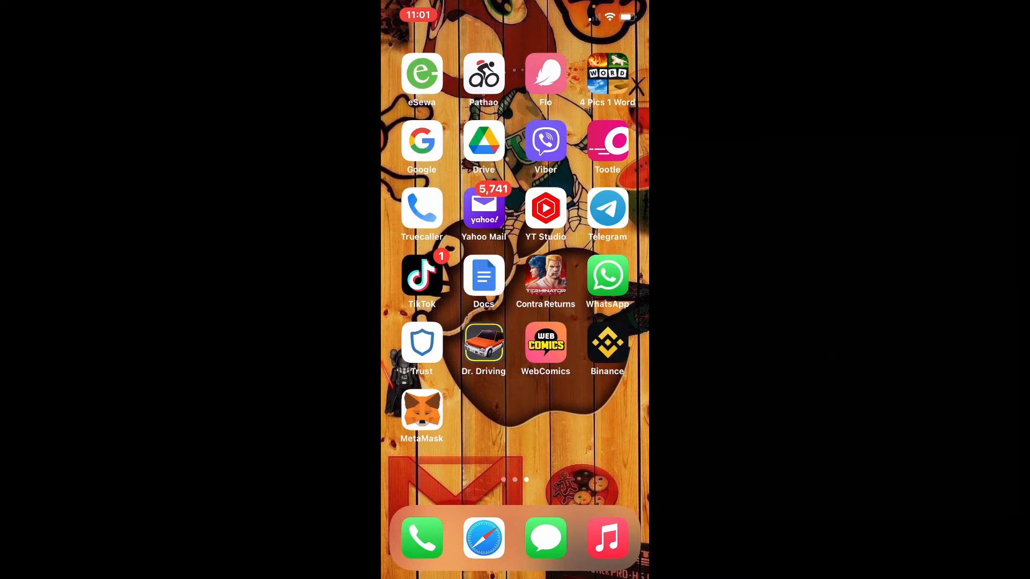
left_click(421, 415)
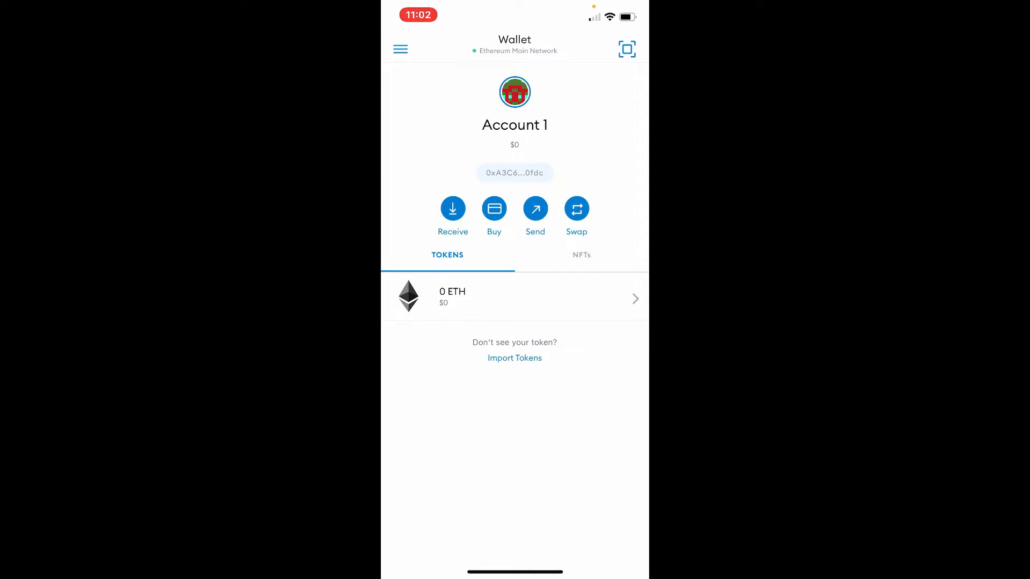
Choose Log Out from MetaMask's side menu to get the logout confirmation for Account 1
left_click(401, 48)
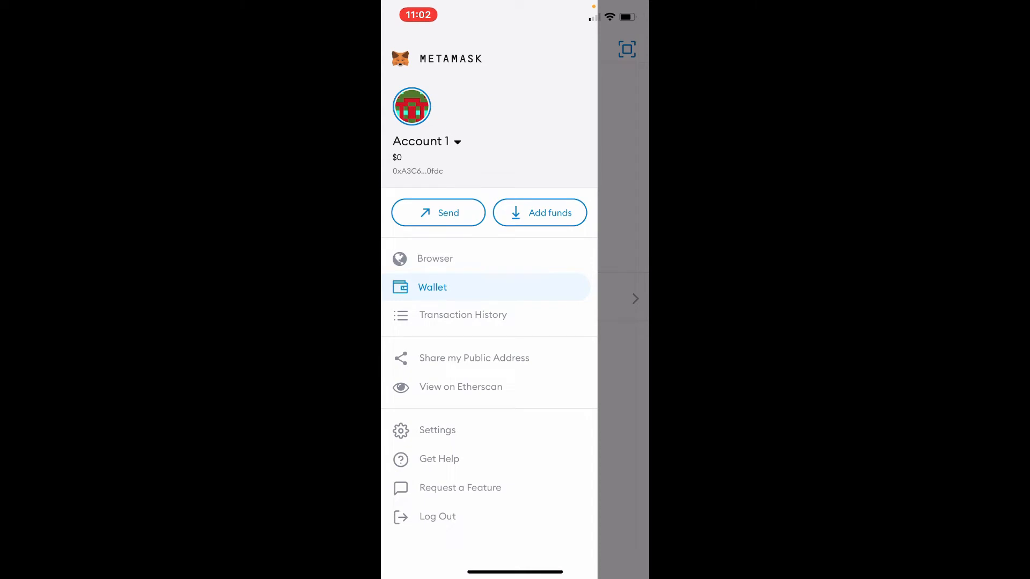
left_click(436, 516)
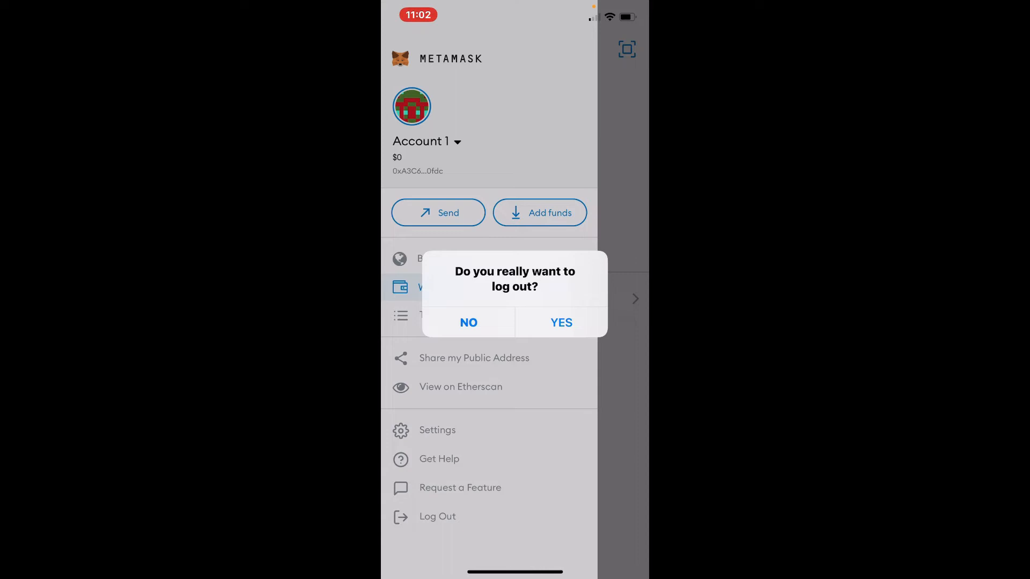
Answer YES to 'Do you really want to log out?' to lock the wallet
left_click(468, 323)
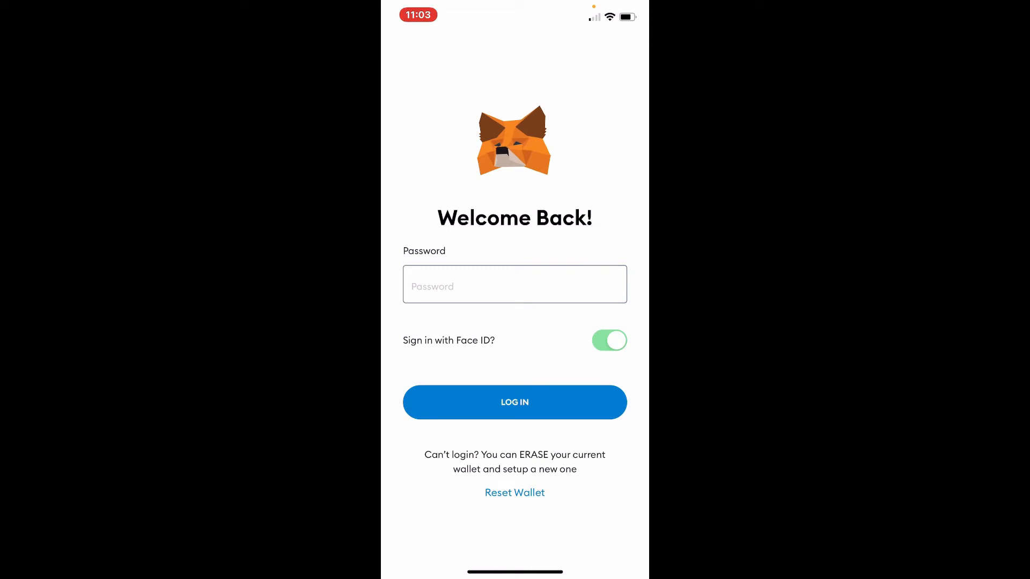
Leave MetaMask and go to the iOS Home Screen app page
left_click(514, 286)
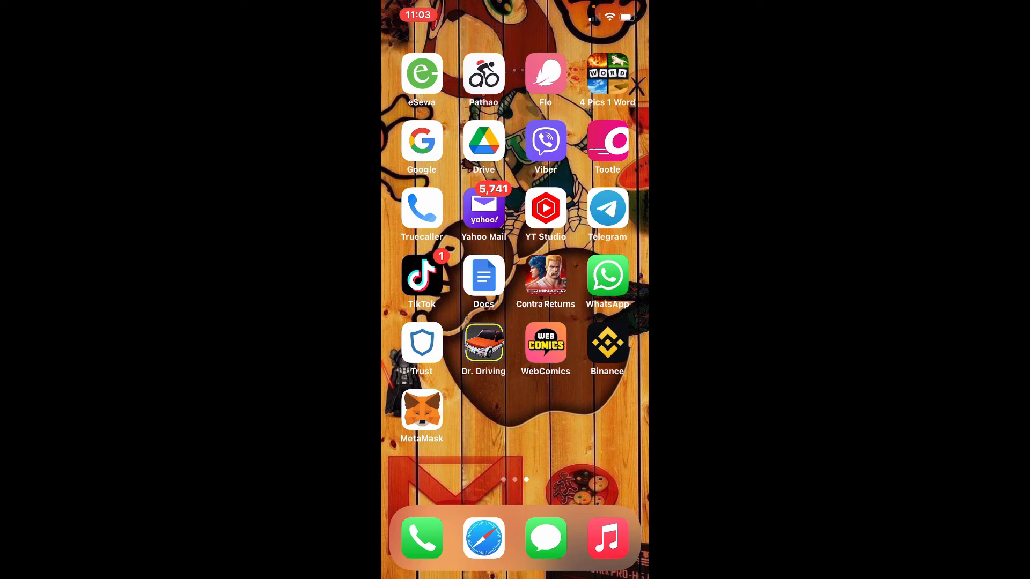
Swipe the Home Screen back to the first page of apps
scroll("left", 3)
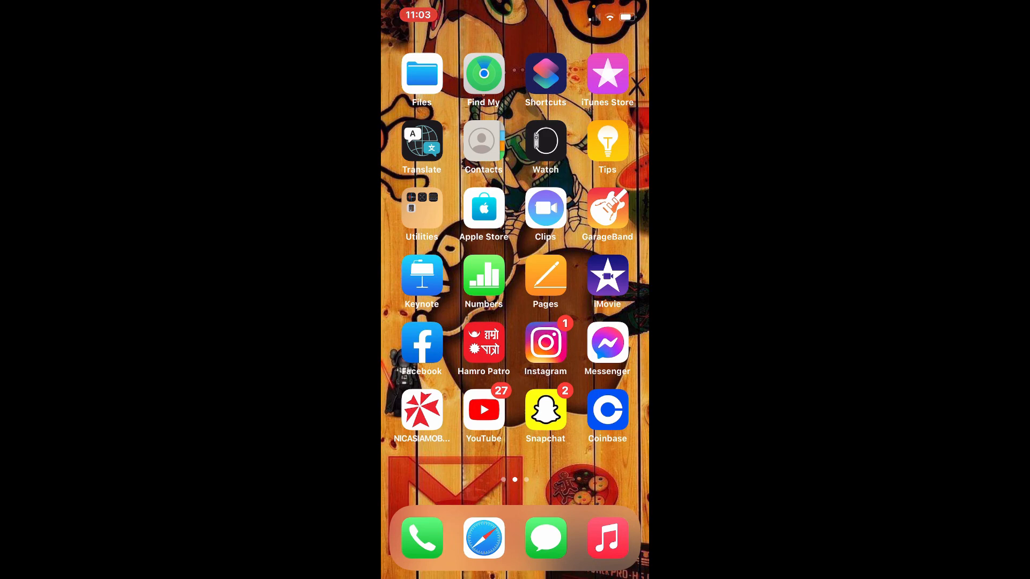